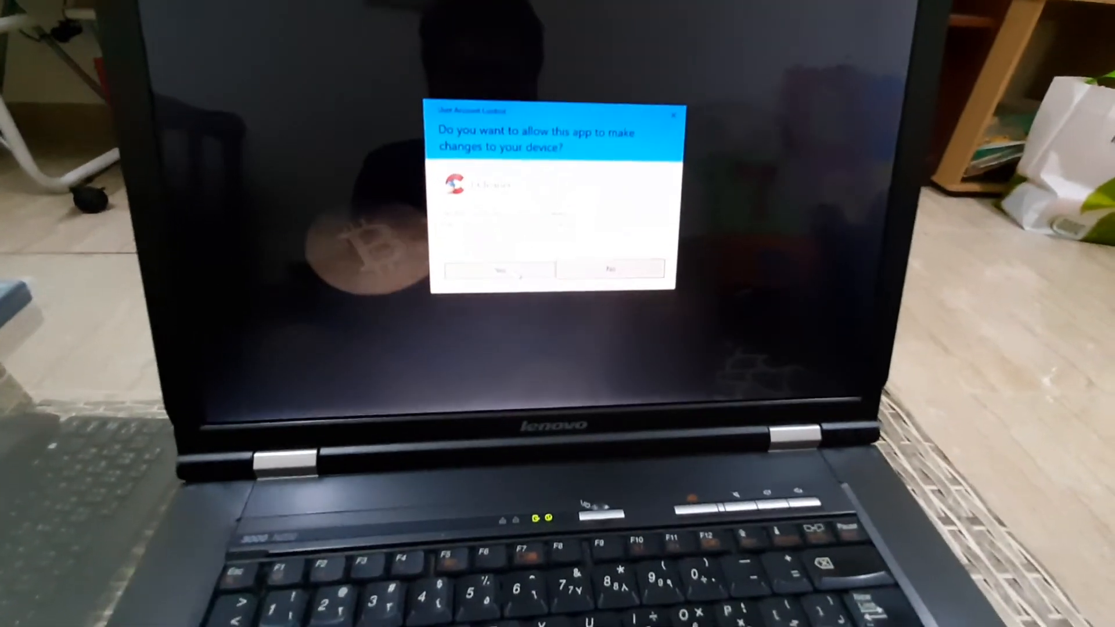
# Step: Approve the User Account Control prompt so CCleaner can make changes to this device
pyautogui.click(500, 272)
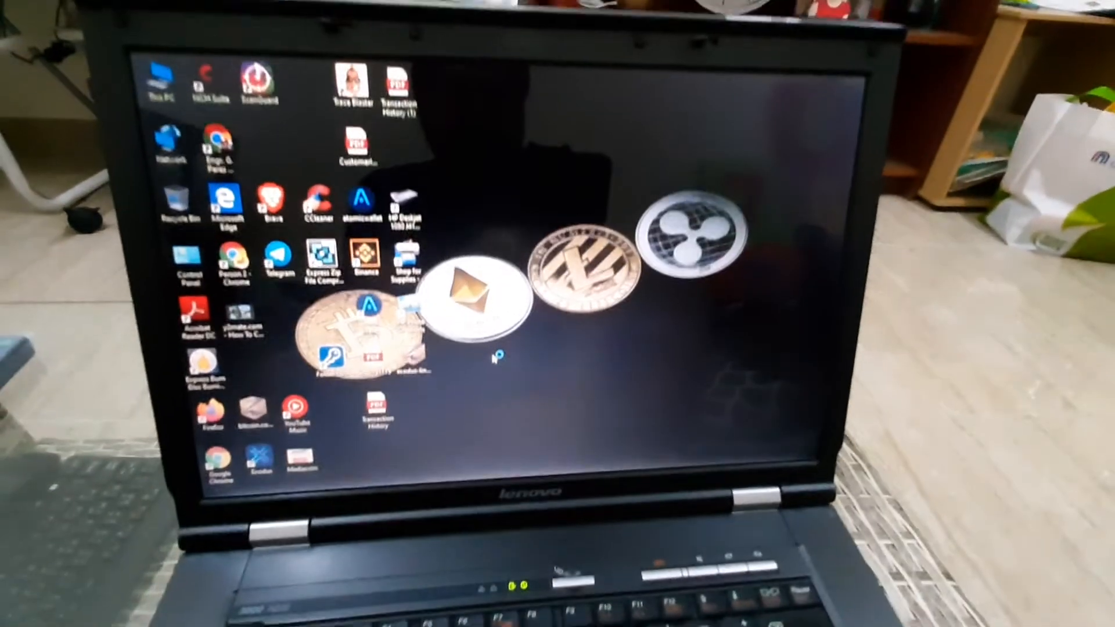